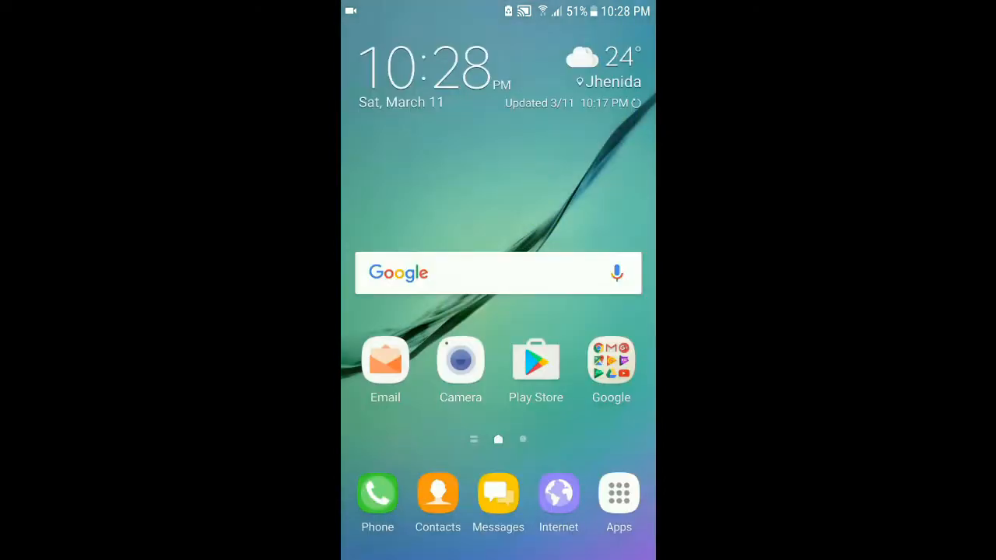
Browse the app drawer grid of installed apps (Settings, YouTube, Play Store, AdSense) from the dock.
{"action": "left_click", "coordinate": [619, 495]}
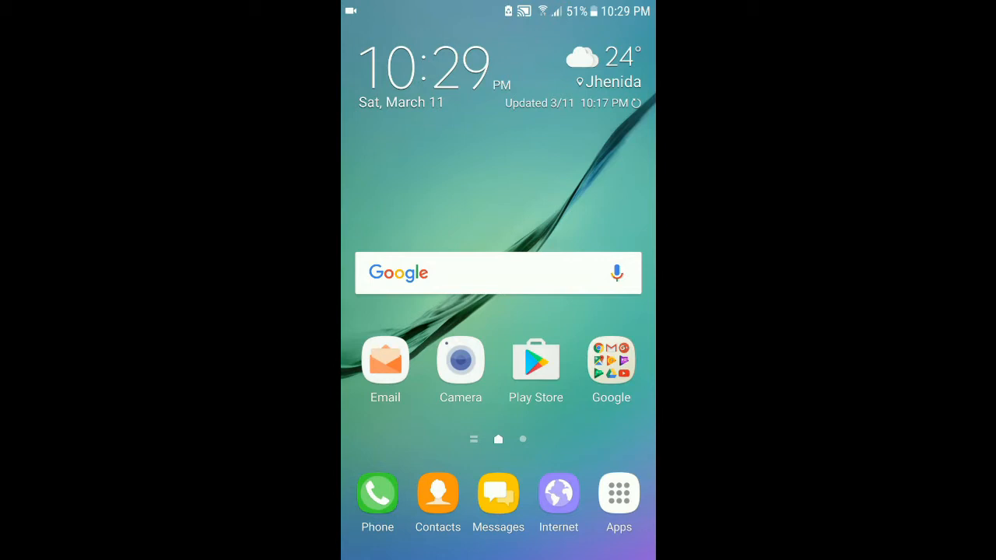
{"action": "left_click", "coordinate": [619, 495]}
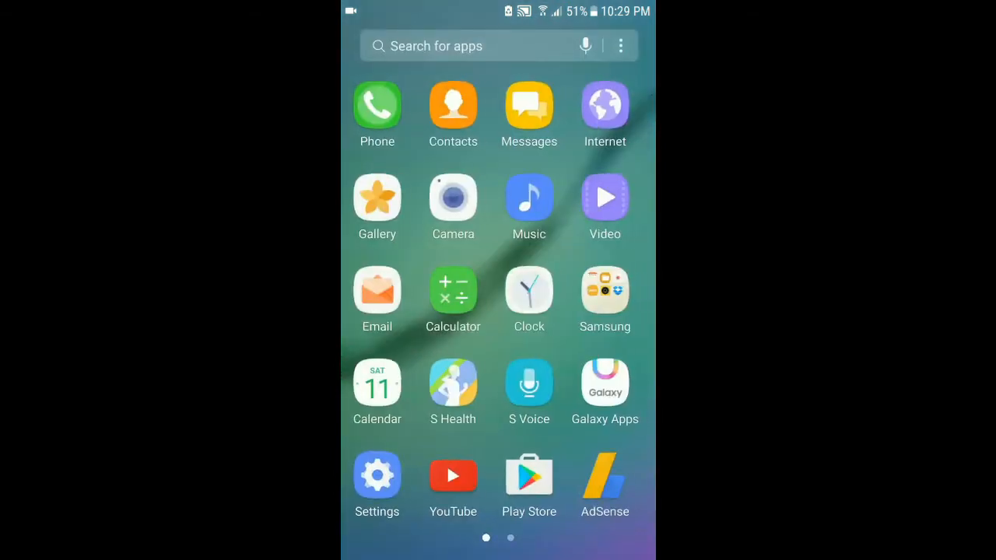
{"action": "scroll", "scroll_direction": "left", "scroll_amount": 3}
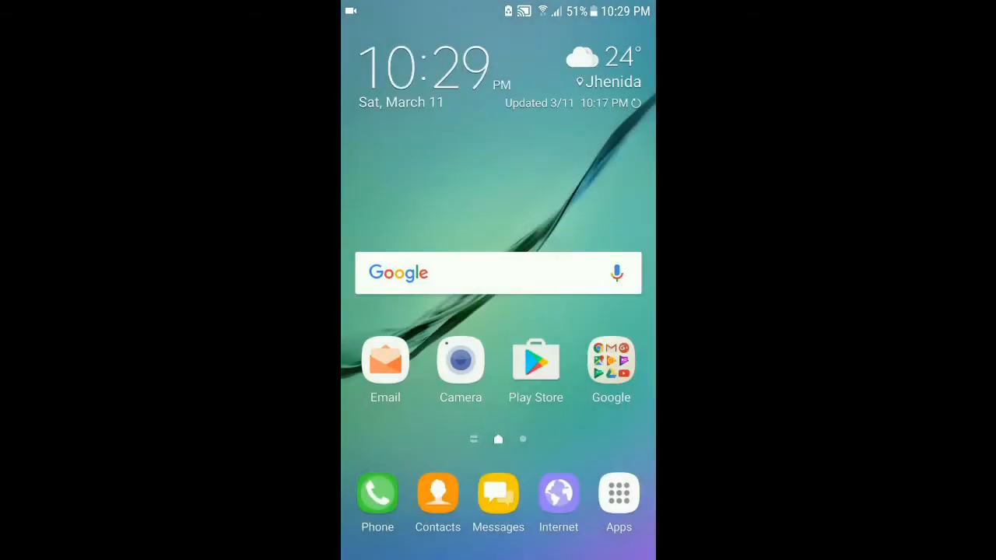
{"action": "left_click", "coordinate": [619, 494]}
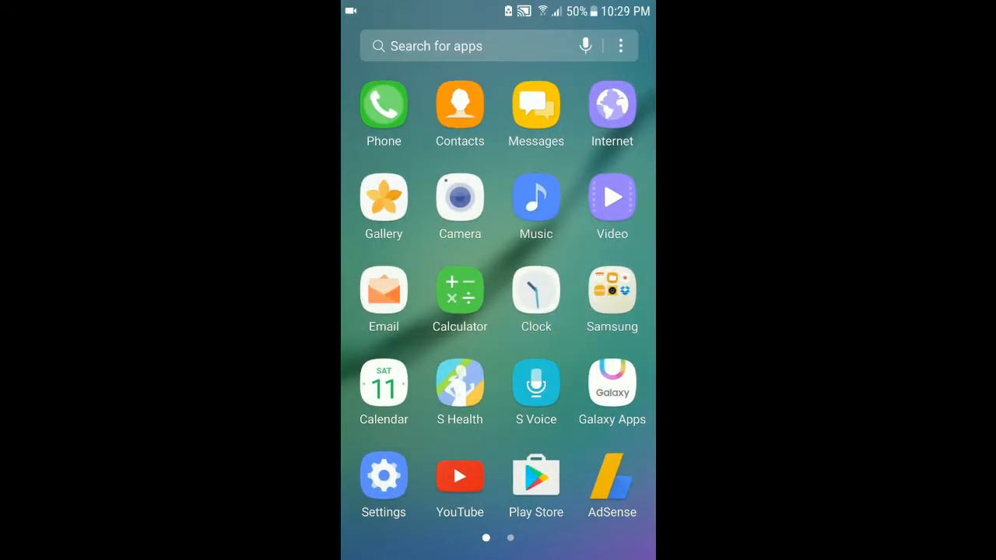
{"action": "scroll", "scroll_direction": "left", "scroll_amount": 3}
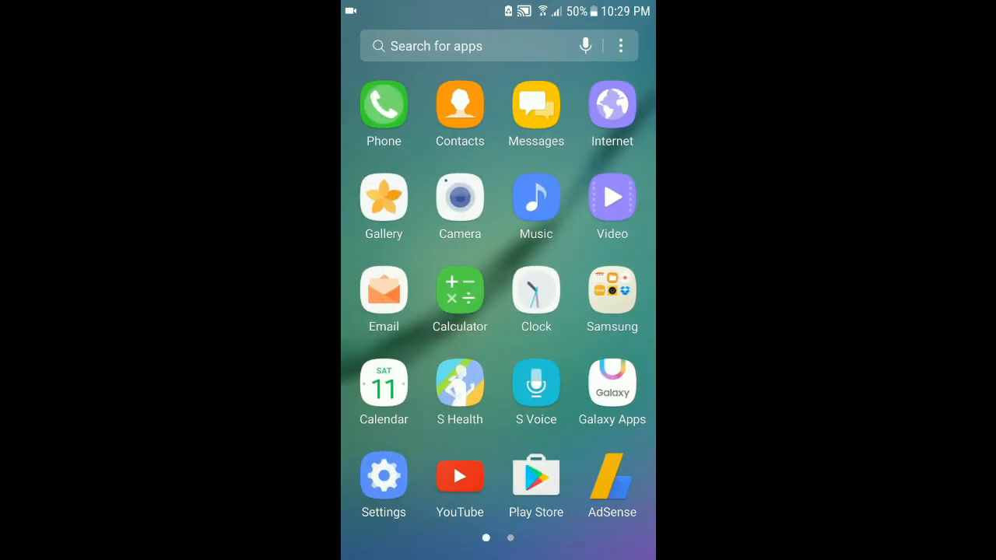
View Software info under About device showing Android 7.0, then return to the settings list.
{"action": "left_click", "coordinate": [383, 475]}
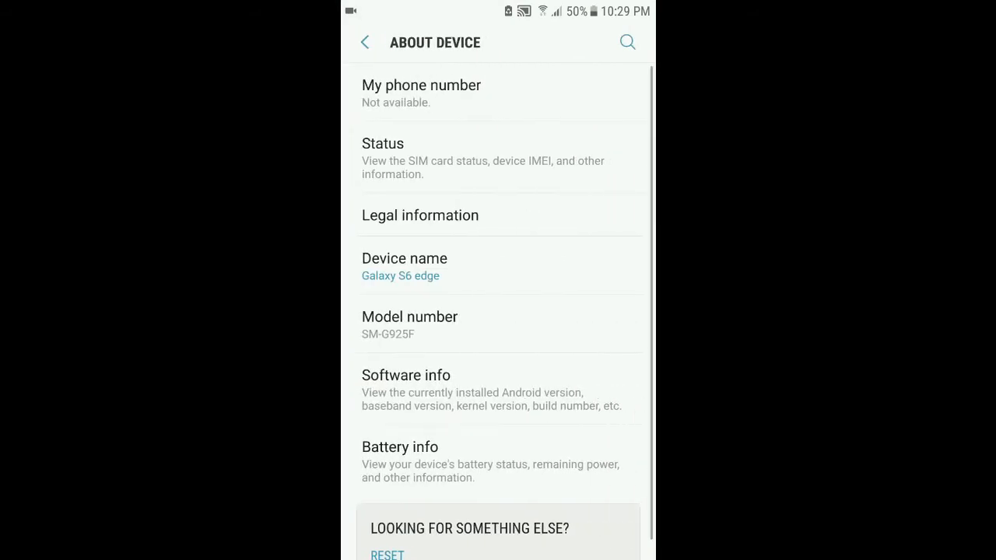
{"action": "scroll", "scroll_direction": "down", "scroll_amount": 3}
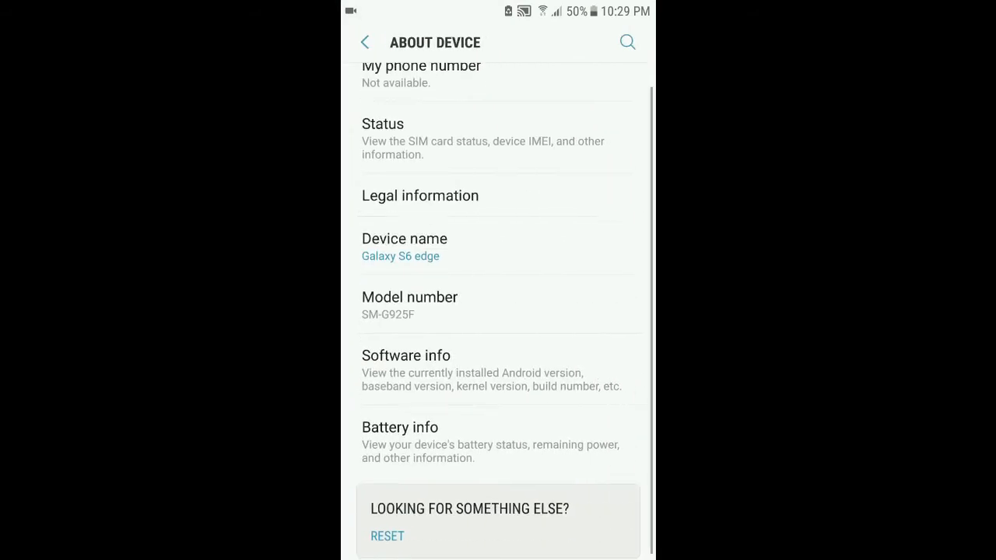
{"action": "left_click", "coordinate": [406, 354]}
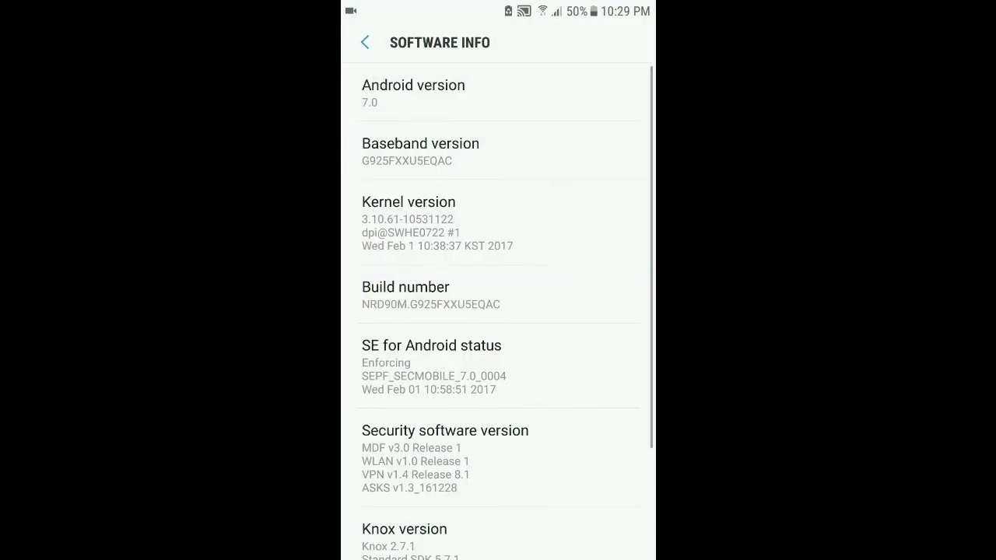
{"action": "left_click", "coordinate": [364, 42]}
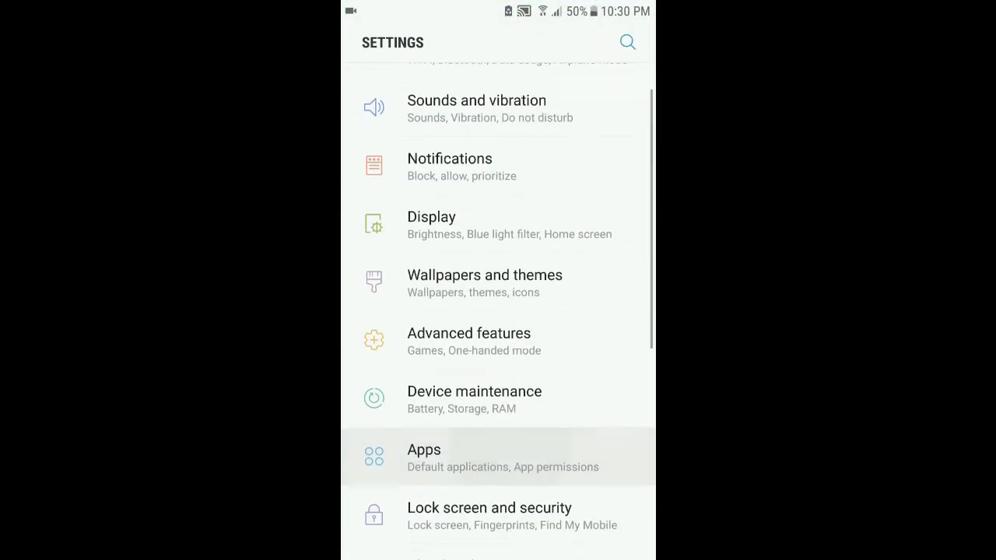
{"action": "scroll", "scroll_direction": "down", "scroll_amount": 3}
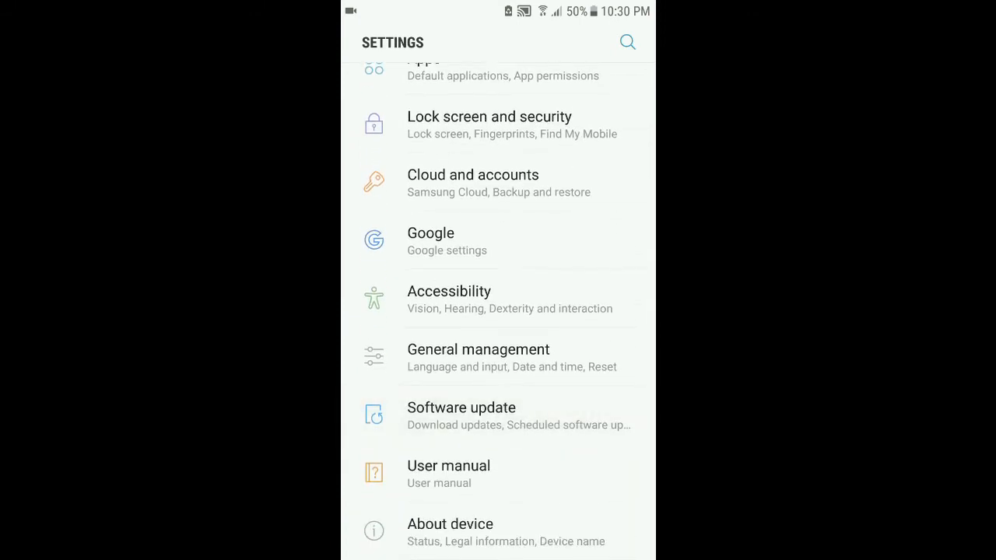
{"action": "scroll", "scroll_direction": "down", "scroll_amount": 3}
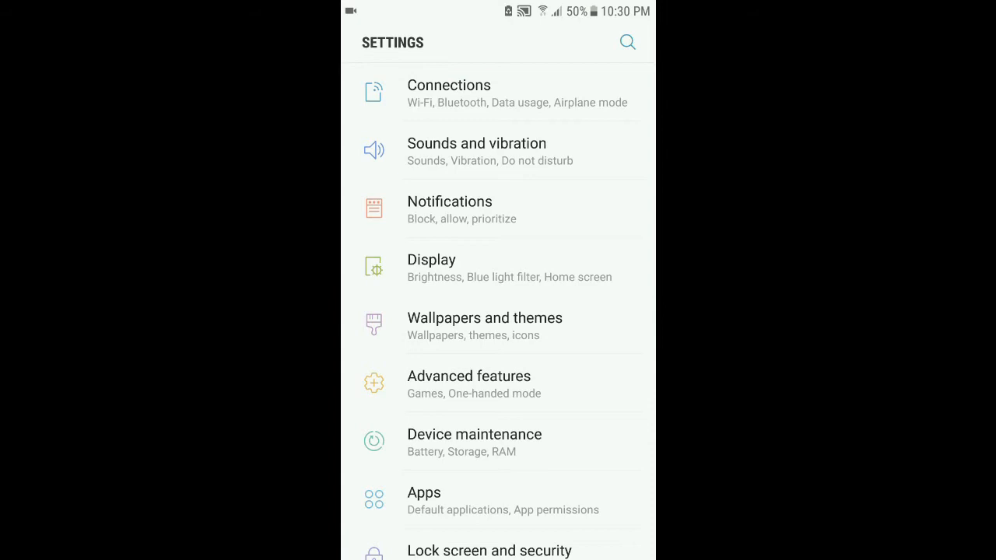
{"action": "scroll", "scroll_direction": "down", "scroll_amount": 3}
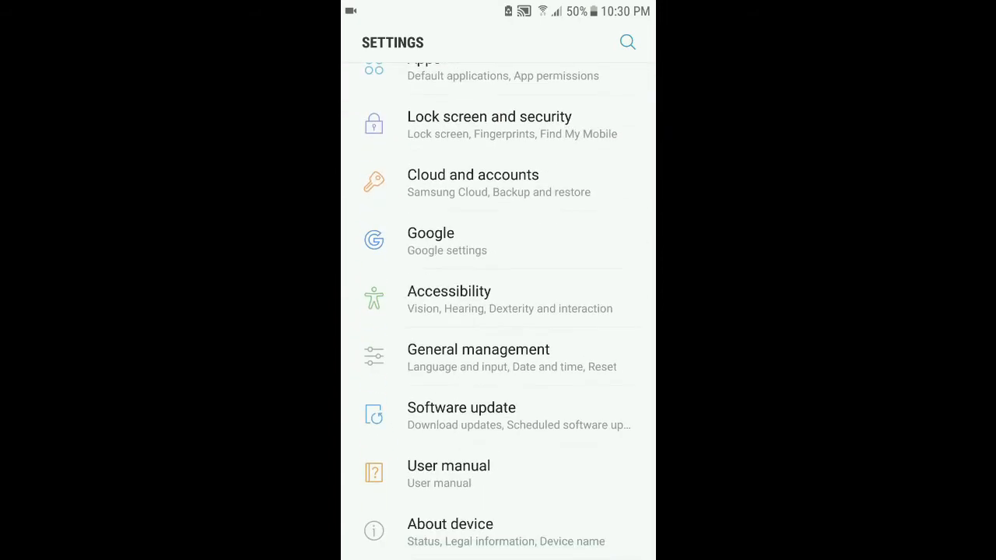
{"action": "scroll", "scroll_direction": "down", "scroll_amount": 3}
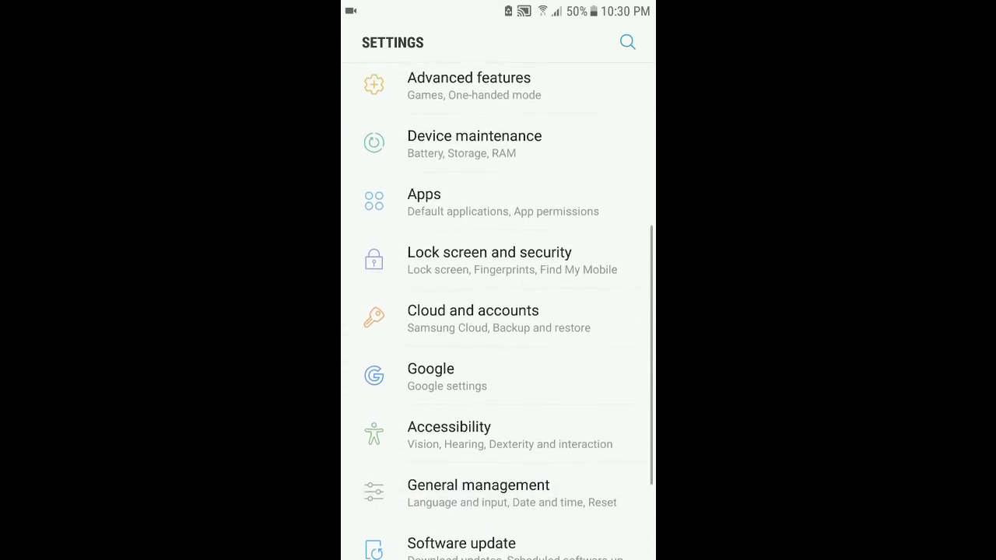
{"action": "scroll", "scroll_direction": "down", "scroll_amount": 3}
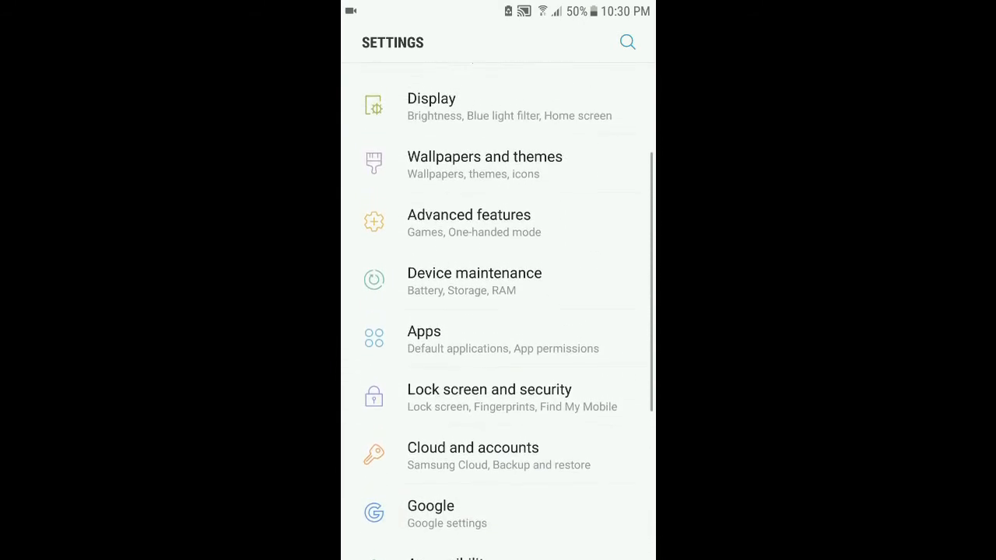
{"action": "scroll", "scroll_direction": "up", "scroll_amount": 3}
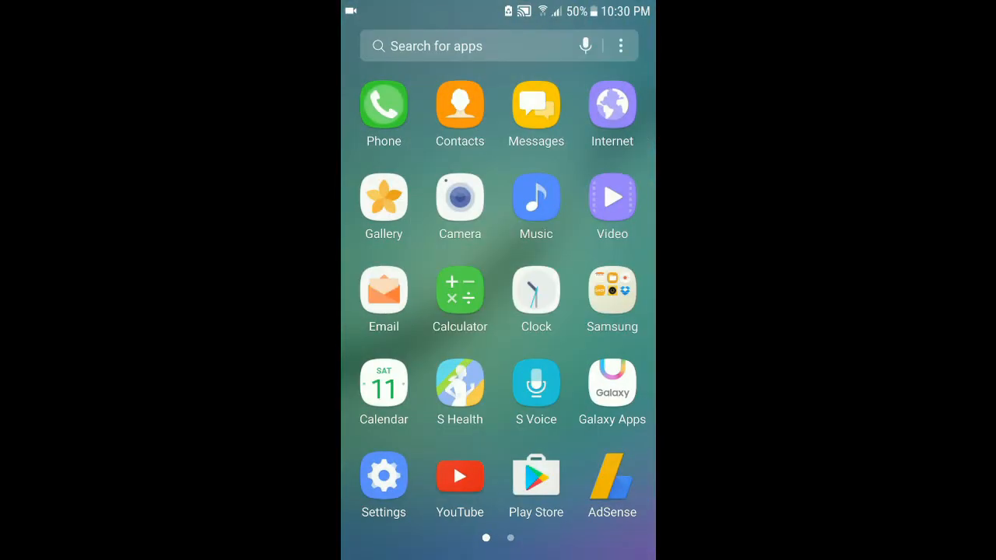
{"action": "scroll", "scroll_direction": "left", "scroll_amount": 3}
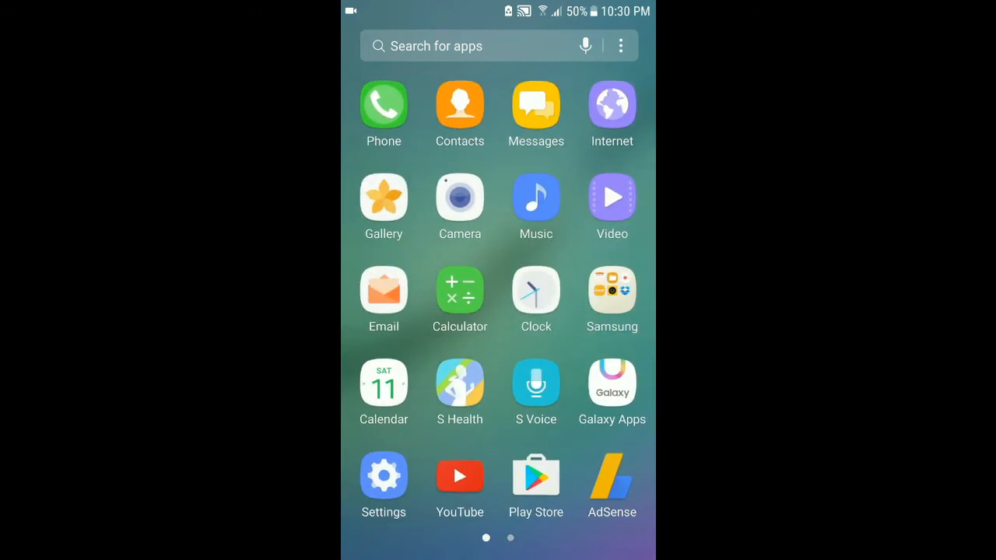
{"action": "scroll", "scroll_direction": "left", "scroll_amount": 3}
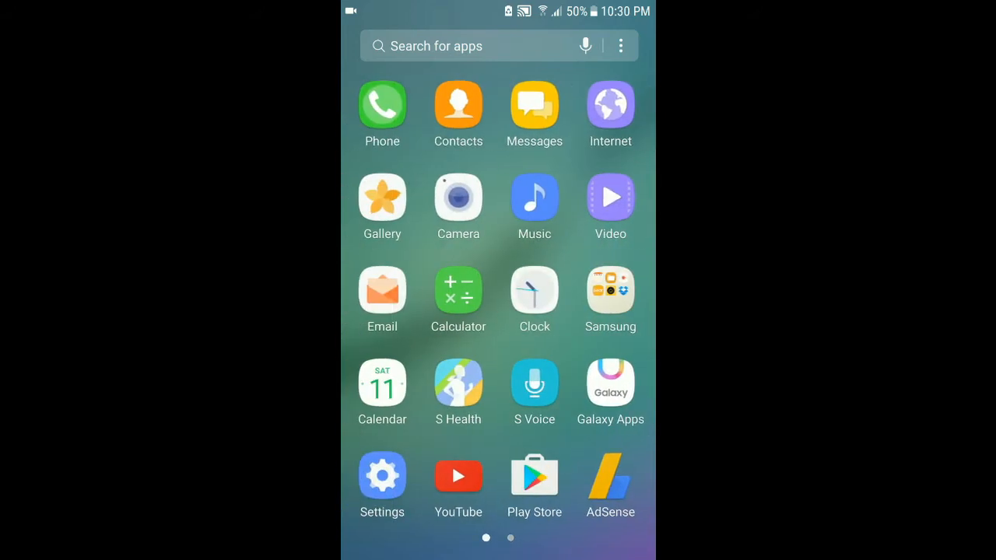
{"action": "scroll", "scroll_direction": "left", "scroll_amount": 3}
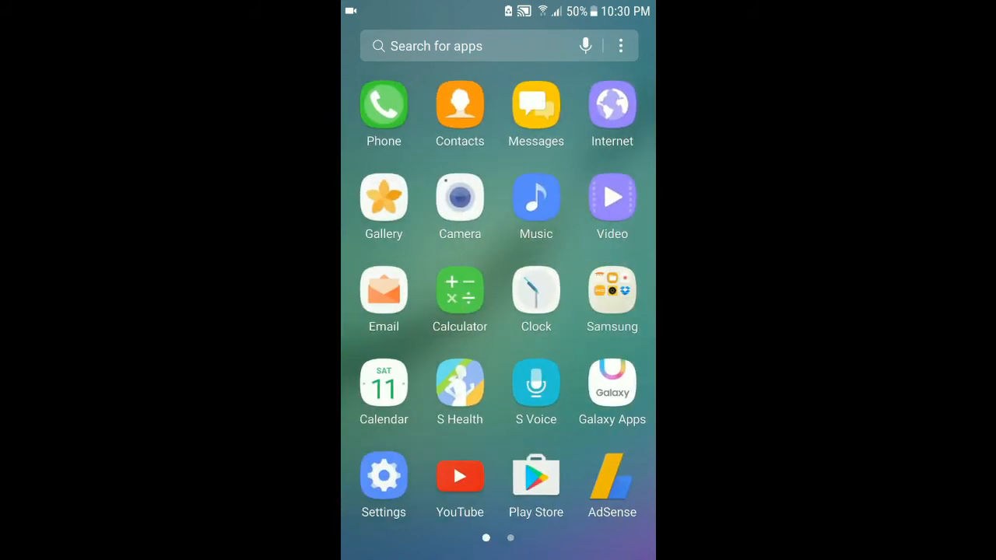
{"action": "scroll", "scroll_direction": "left", "scroll_amount": 3}
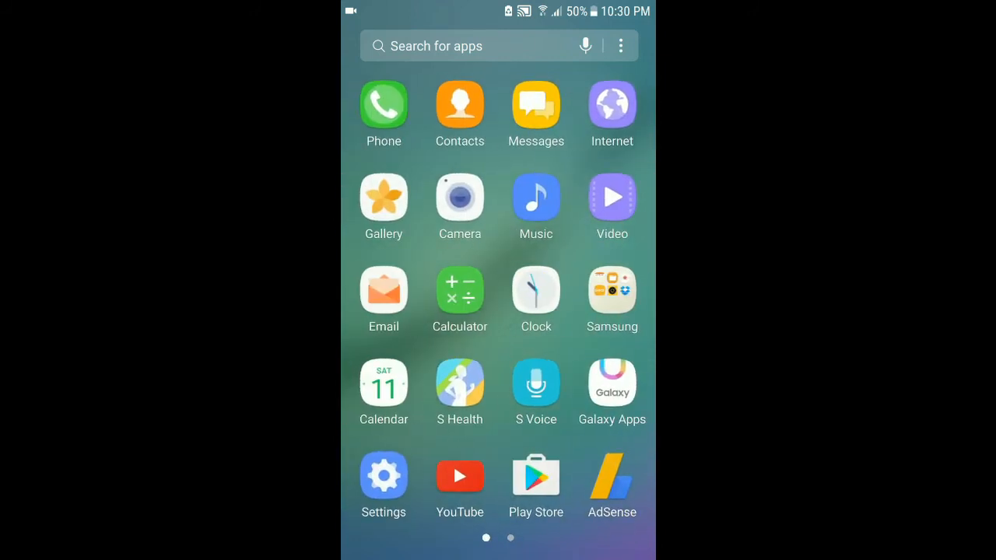
{"action": "scroll", "scroll_direction": "left", "scroll_amount": 3}
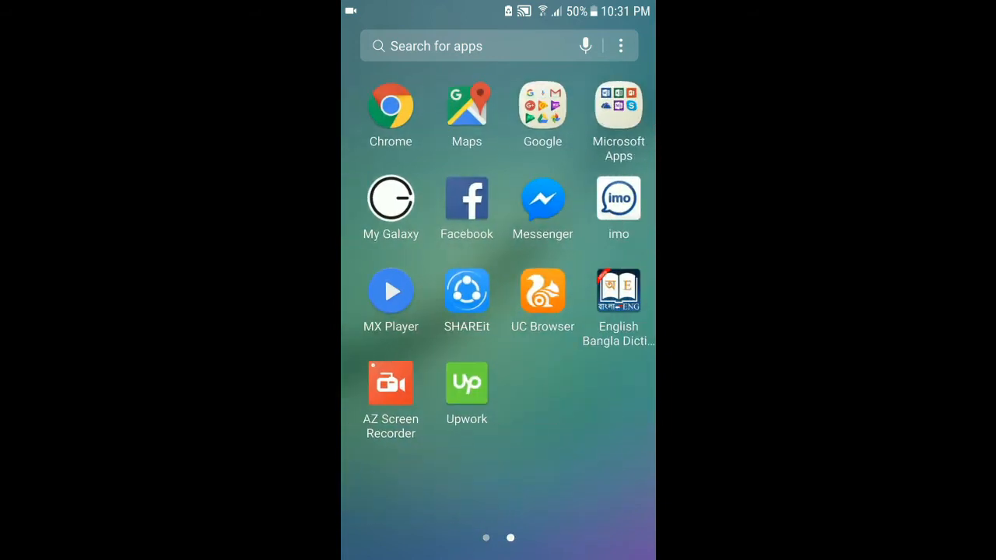
{"action": "scroll", "scroll_direction": "left", "scroll_amount": 3}
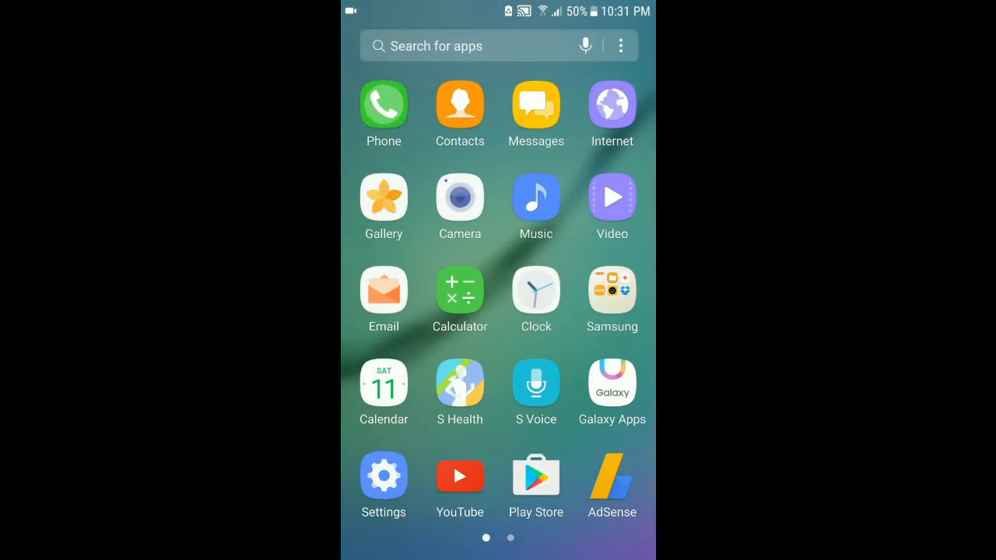
{"action": "scroll", "scroll_direction": "left", "scroll_amount": 3}
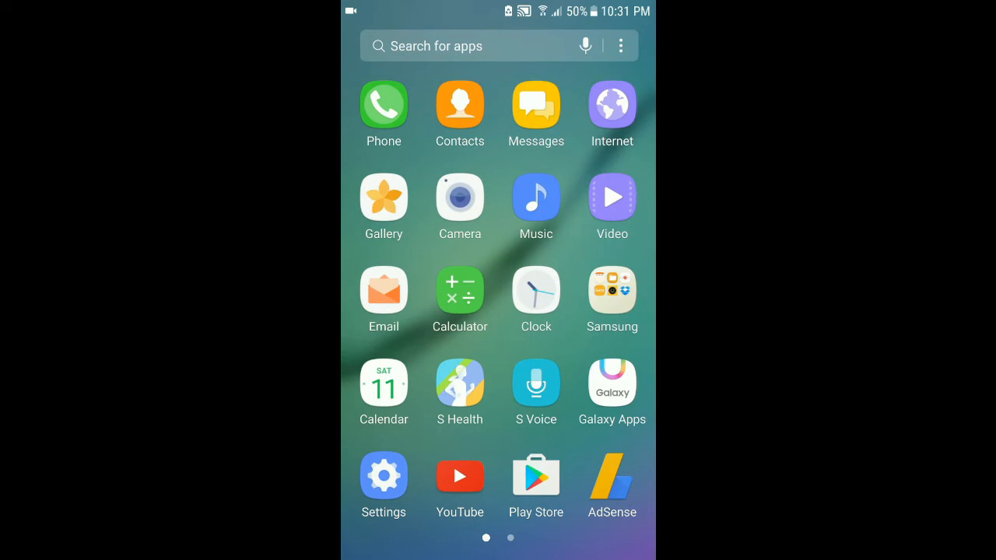
{"action": "left_click", "coordinate": [459, 383]}
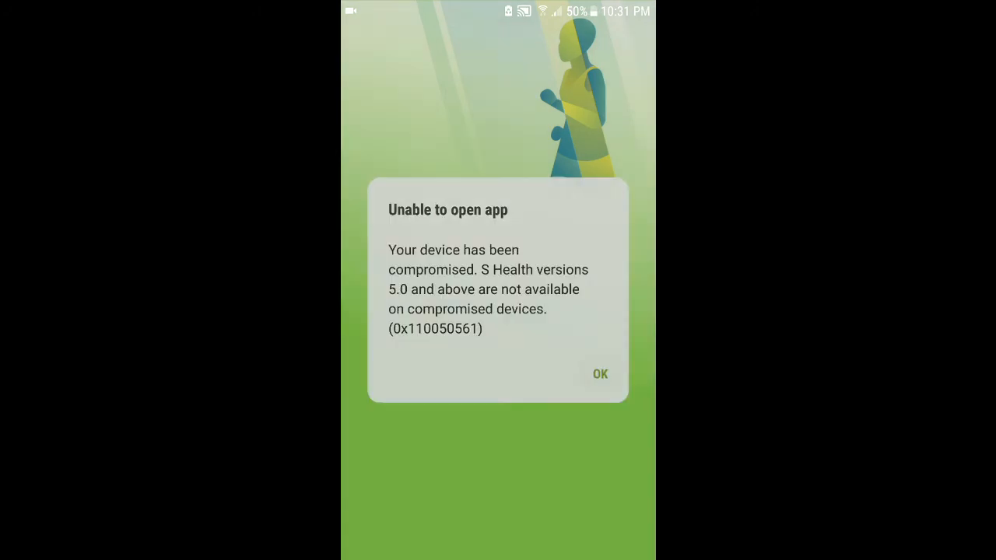
{"action": "left_click", "coordinate": [601, 374]}
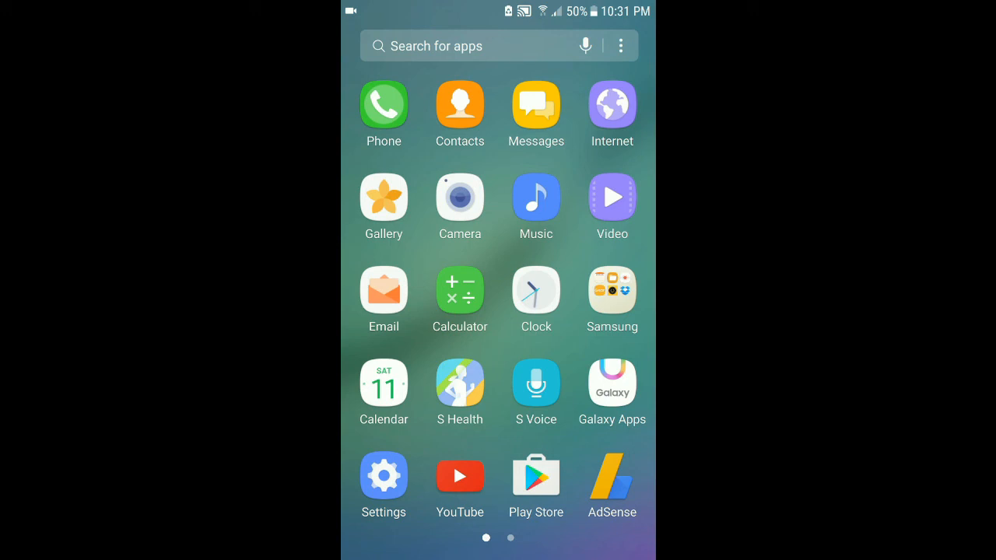
{"action": "scroll", "scroll_direction": "left", "scroll_amount": 3}
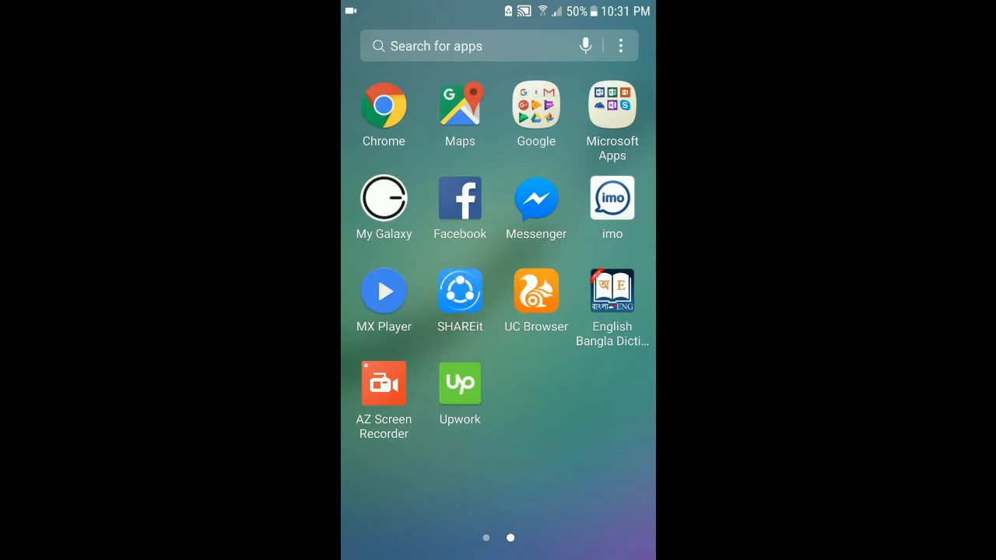